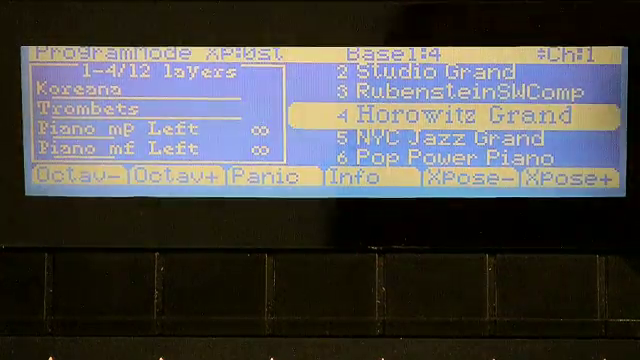
# - Select program 4 Horowitz Grand from the Program Mode list
pyautogui.click(352, 180)
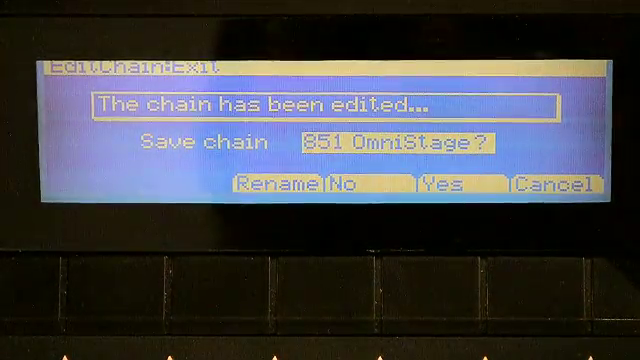
# - Exit the Chain Editor to reach the 'Save chain 851 OmniStage?' prompt
pyautogui.click(440, 184)
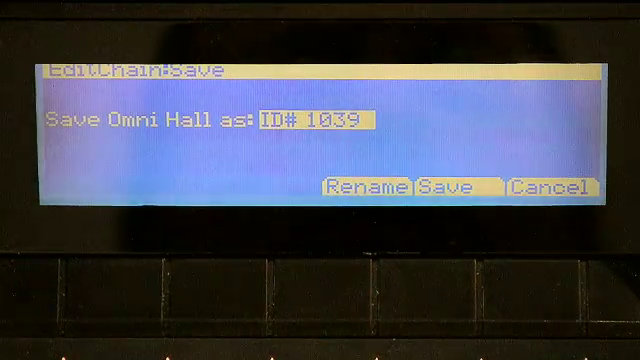
# - Confirm saving the chain as Omni Hall under ID 1039
pyautogui.click(446, 188)
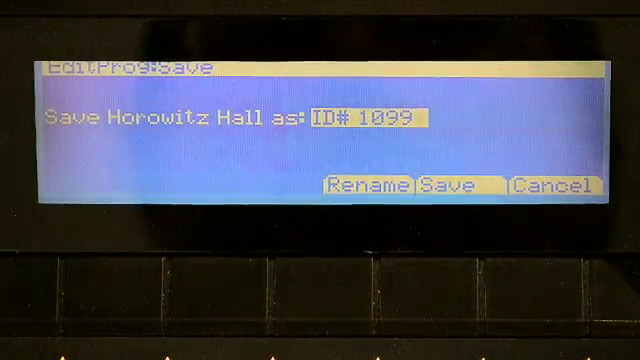
# - Store the program as user program Horowitz Hall, ID 1099
pyautogui.click(450, 186)
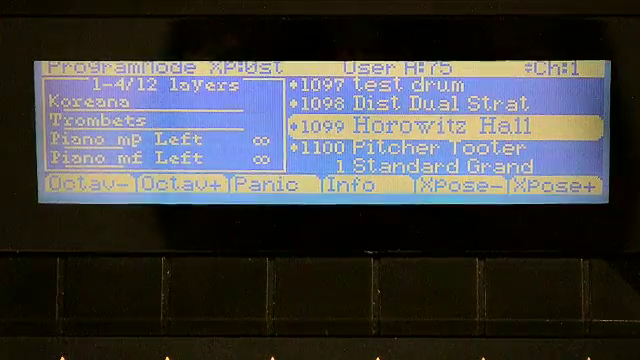